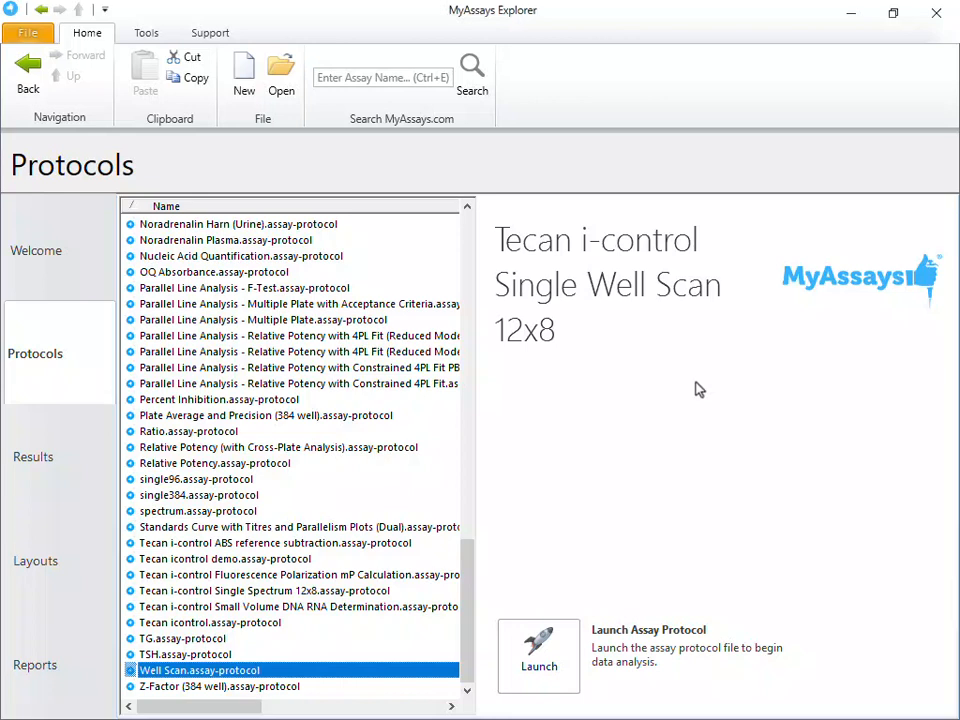
{"action": "mouse_move", "coordinate": [632, 296]}
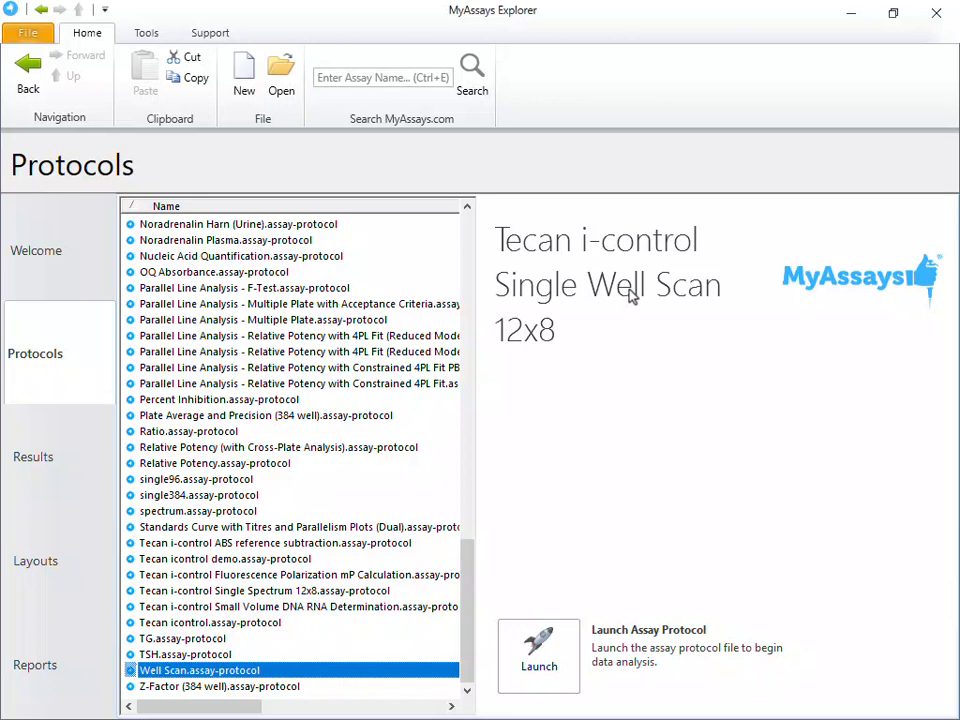
{"action": "mouse_move", "coordinate": [645, 327]}
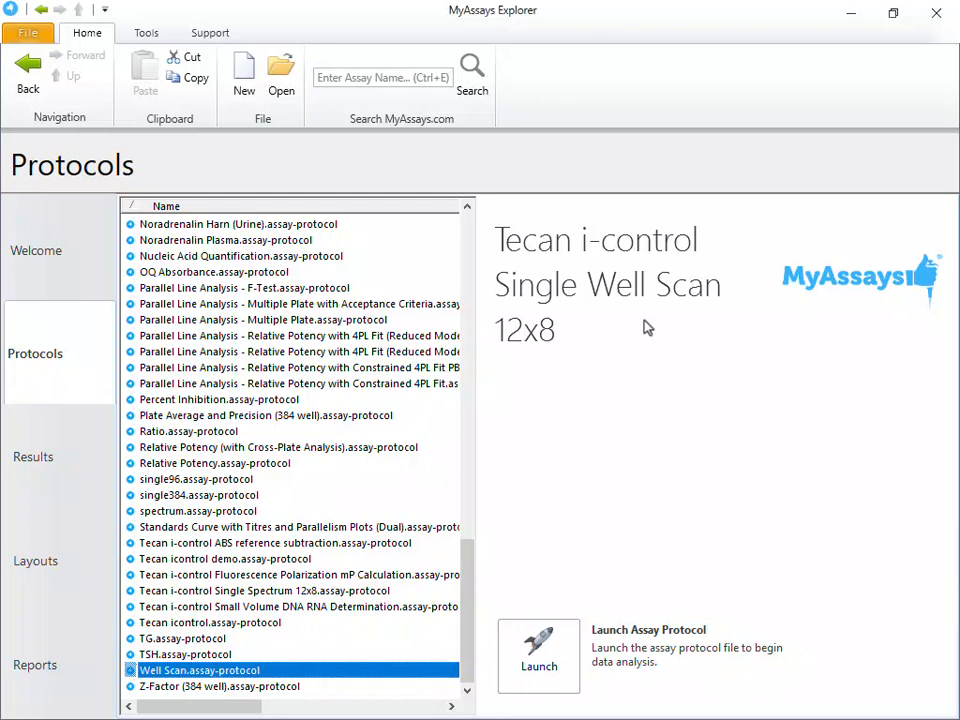
{"action": "mouse_move", "coordinate": [168, 686]}
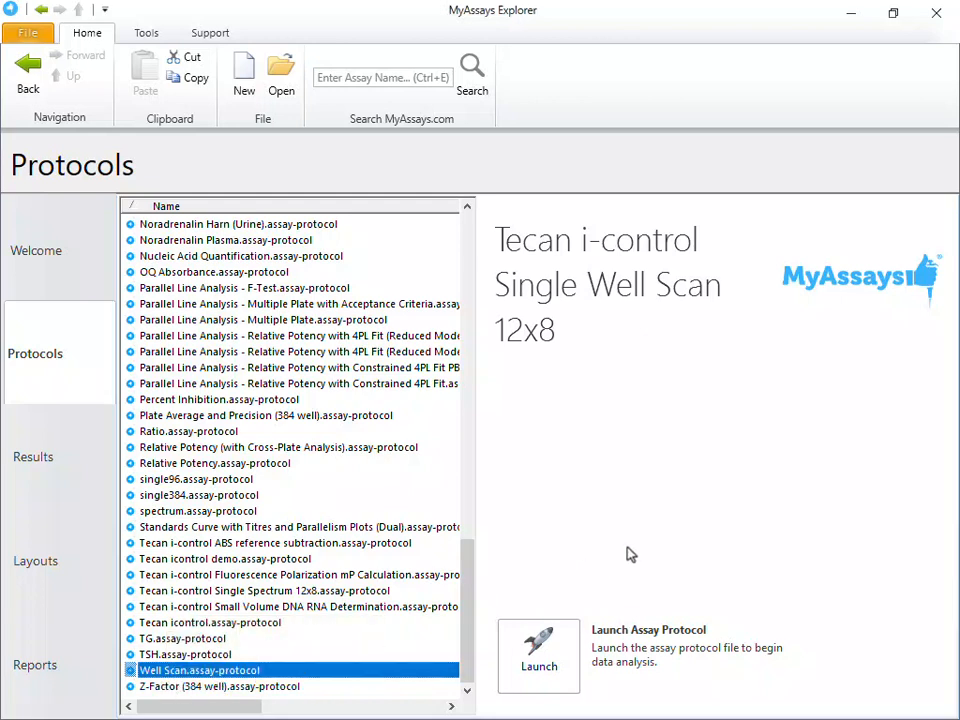
Launch the Well Scan protocol and add an Absorbance step with multiple reads per well.
{"action": "left_click", "coordinate": [538, 655]}
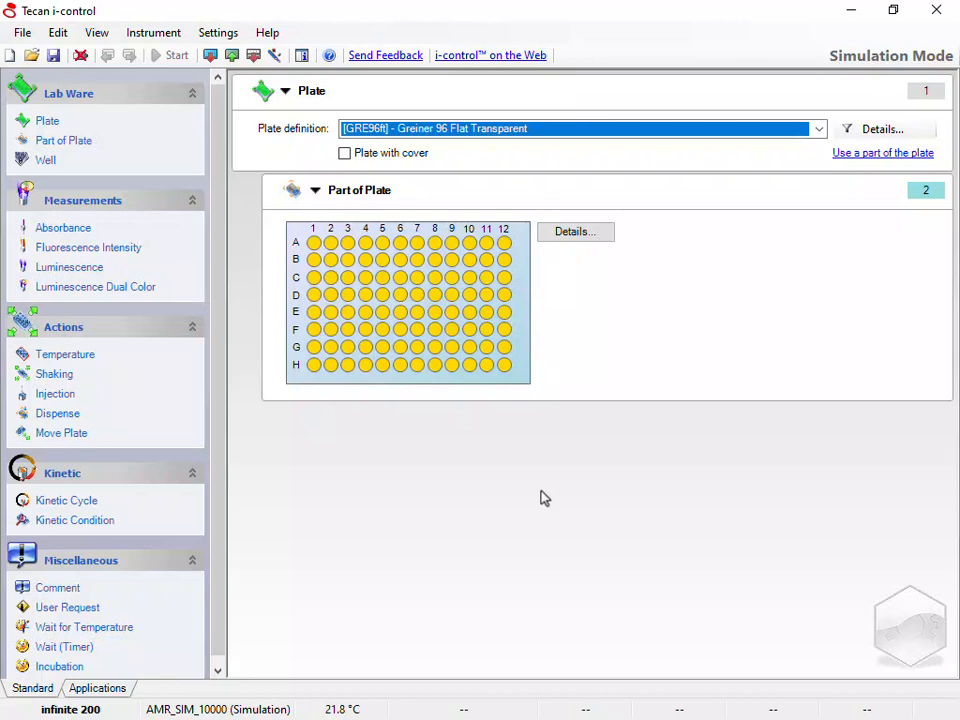
{"action": "mouse_move", "coordinate": [520, 347]}
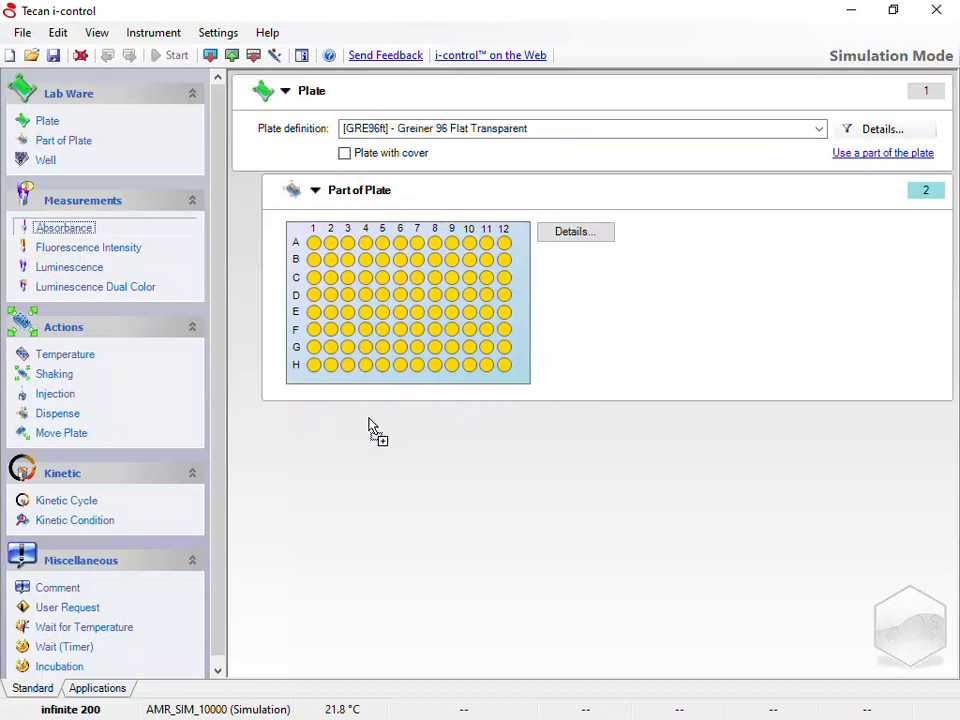
{"action": "double_click", "coordinate": [63, 227]}
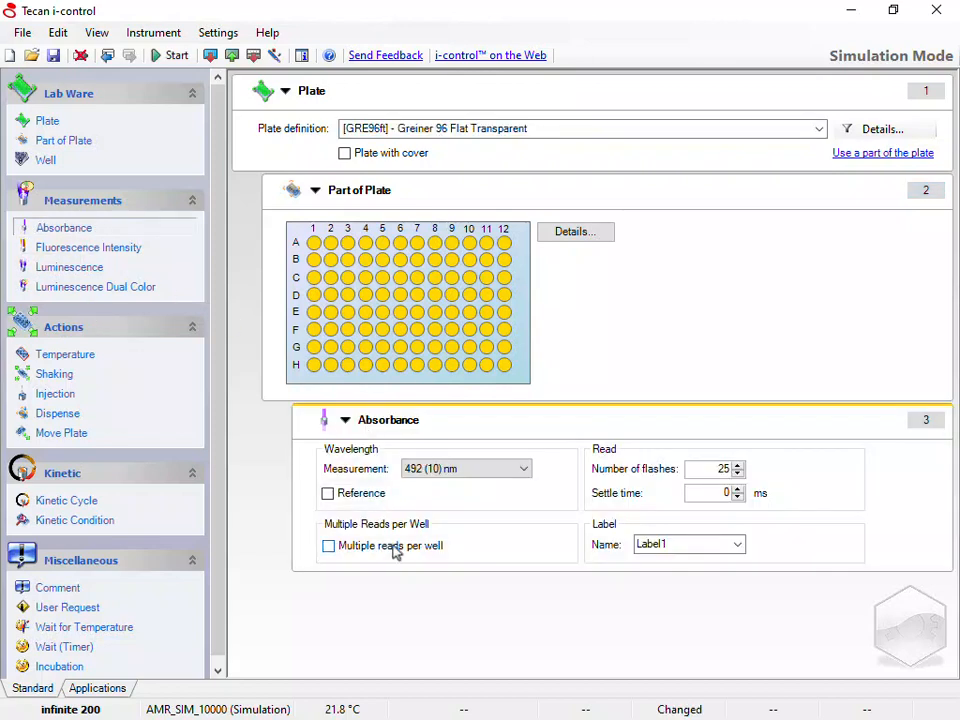
{"action": "left_click", "coordinate": [329, 545]}
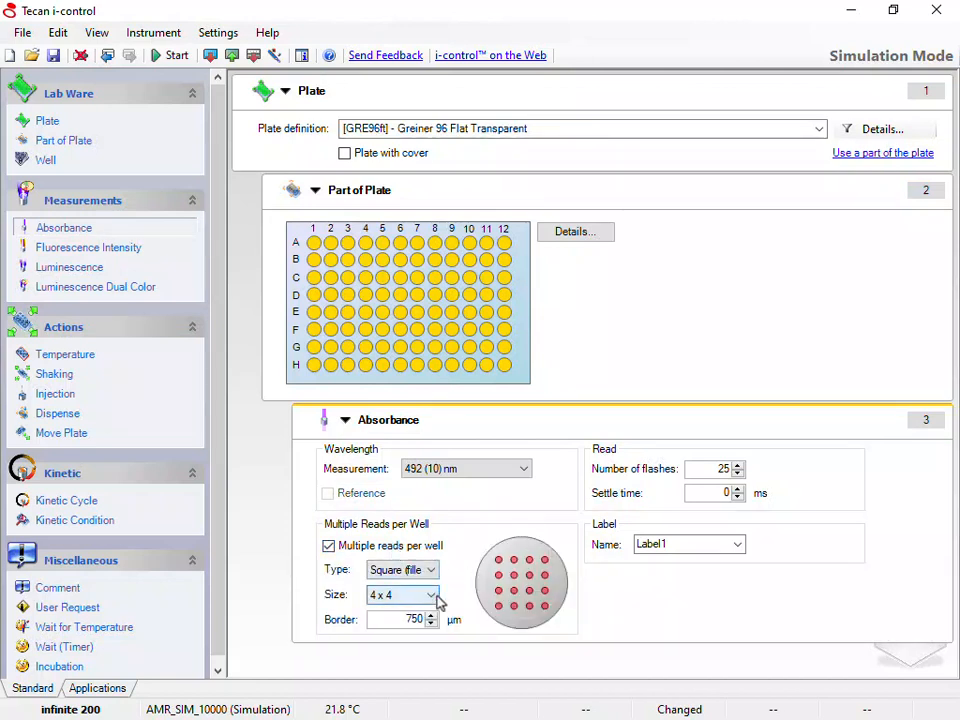
{"action": "mouse_move", "coordinate": [460, 582]}
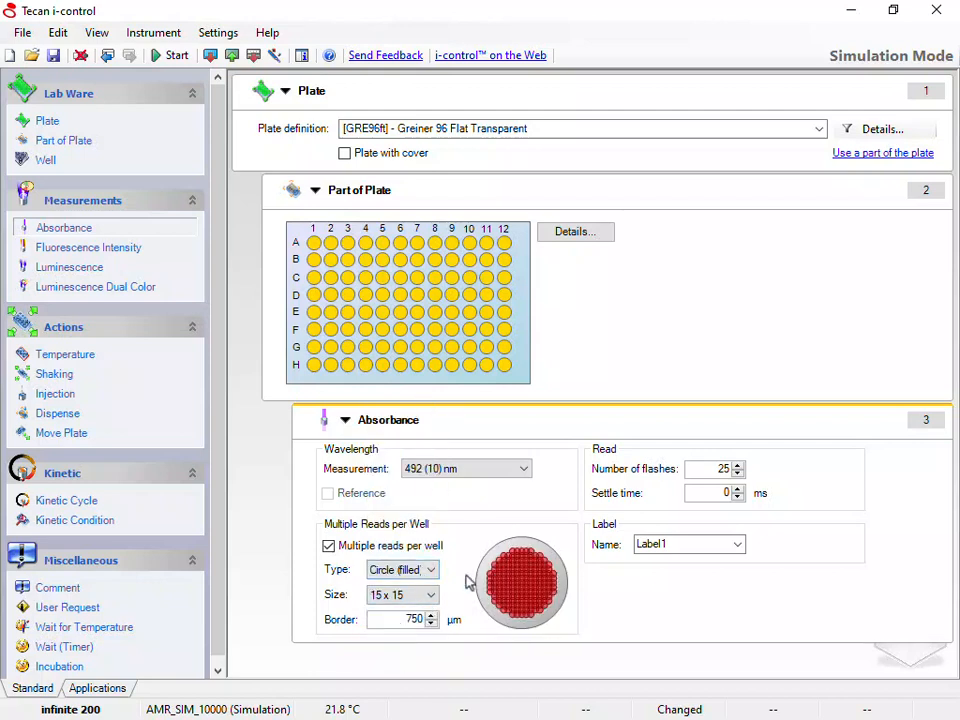
{"action": "mouse_move", "coordinate": [170, 586]}
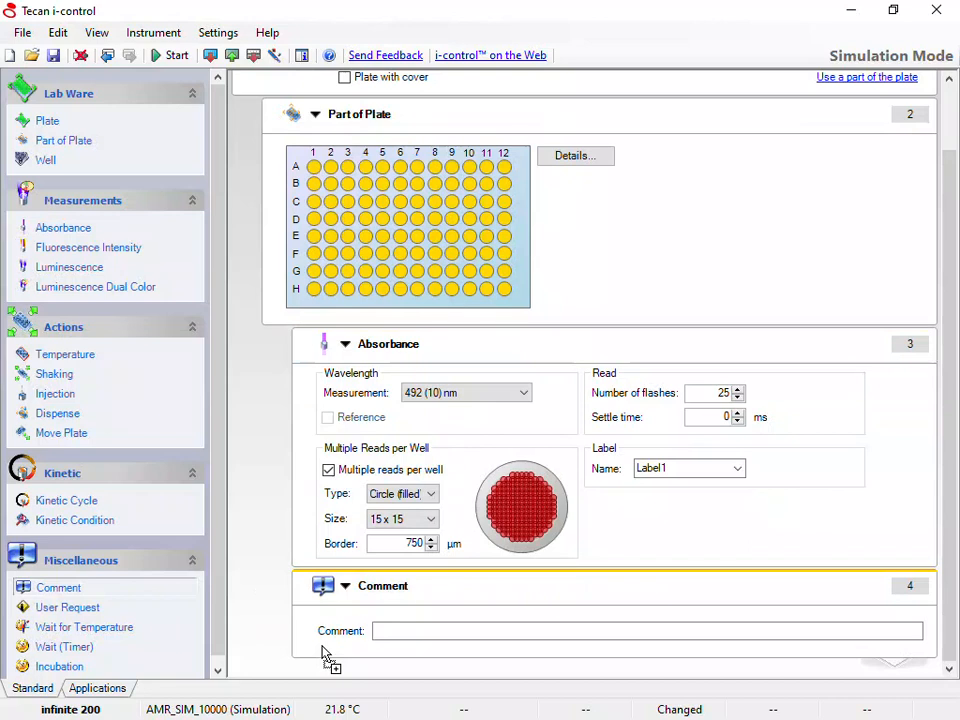
Enter 'MAD Well Scan' as the comment step's text.
{"action": "type", "text": "MAD Well Scan"}
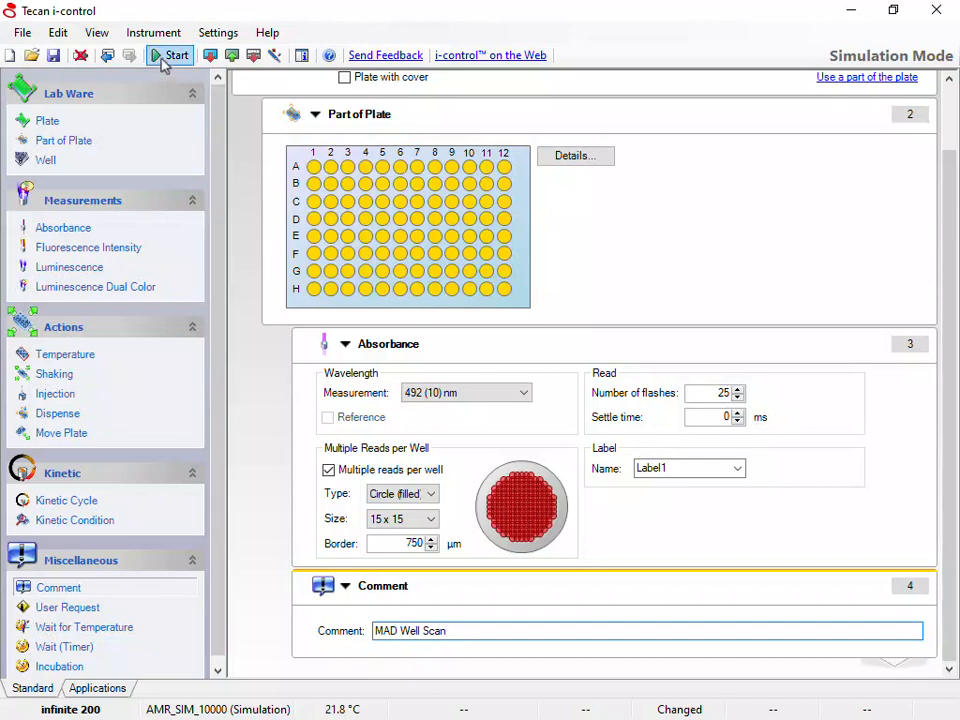
Start the well scan measurement and scroll through the incoming readings.
{"action": "left_click", "coordinate": [170, 55]}
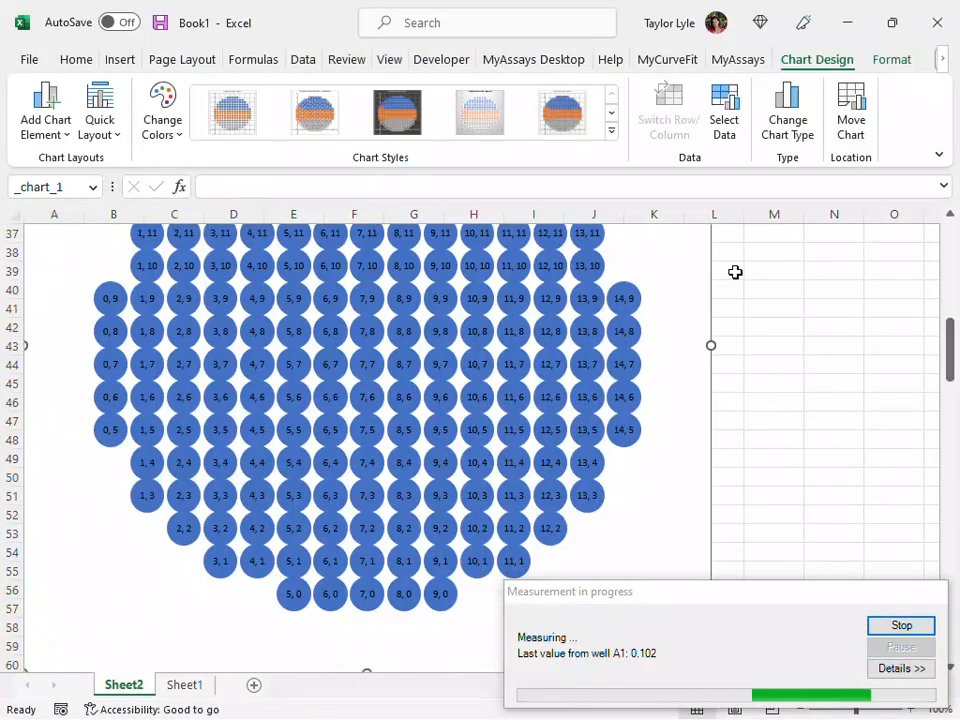
{"action": "scroll", "scroll_direction": "down", "scroll_amount": 3}
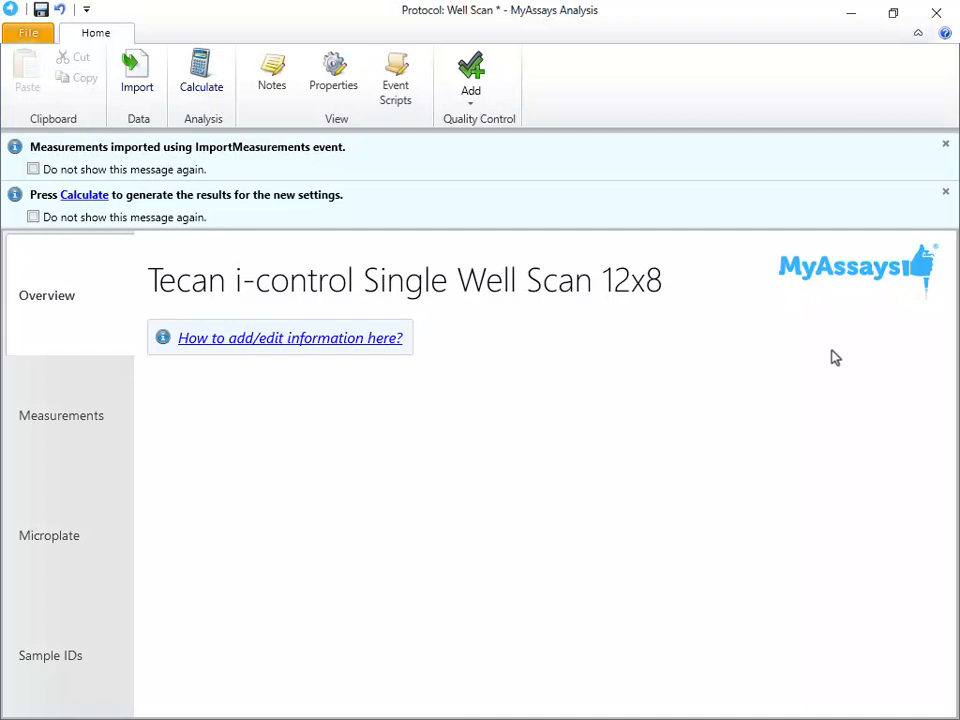
{"action": "mouse_move", "coordinate": [836, 362]}
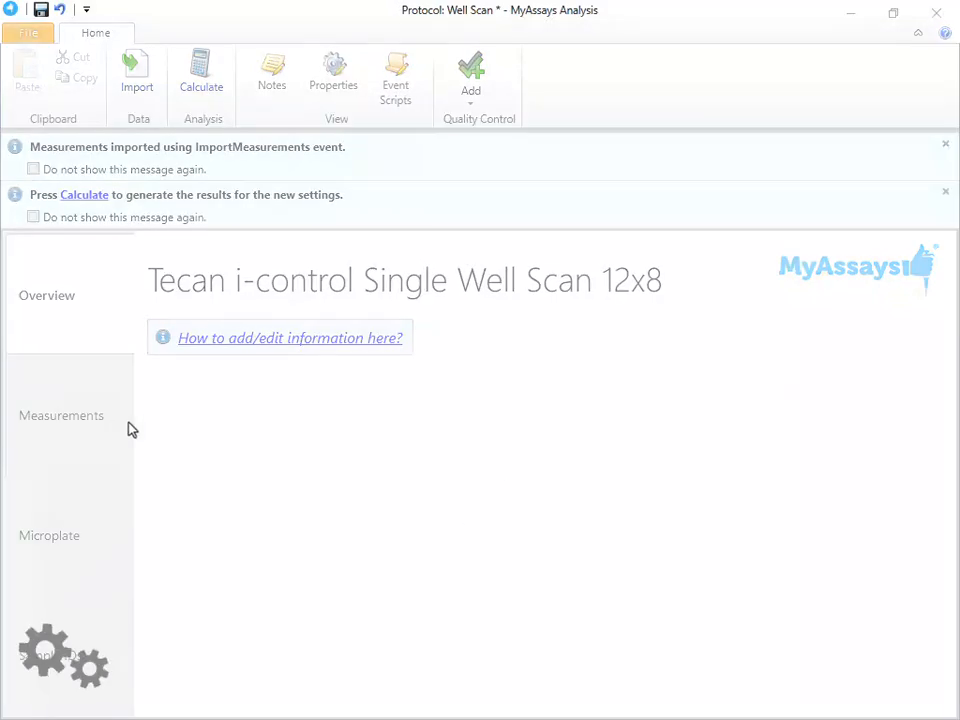
View the imported measurement data, then change the scan image shading via Position Scale.
{"action": "left_click", "coordinate": [61, 415]}
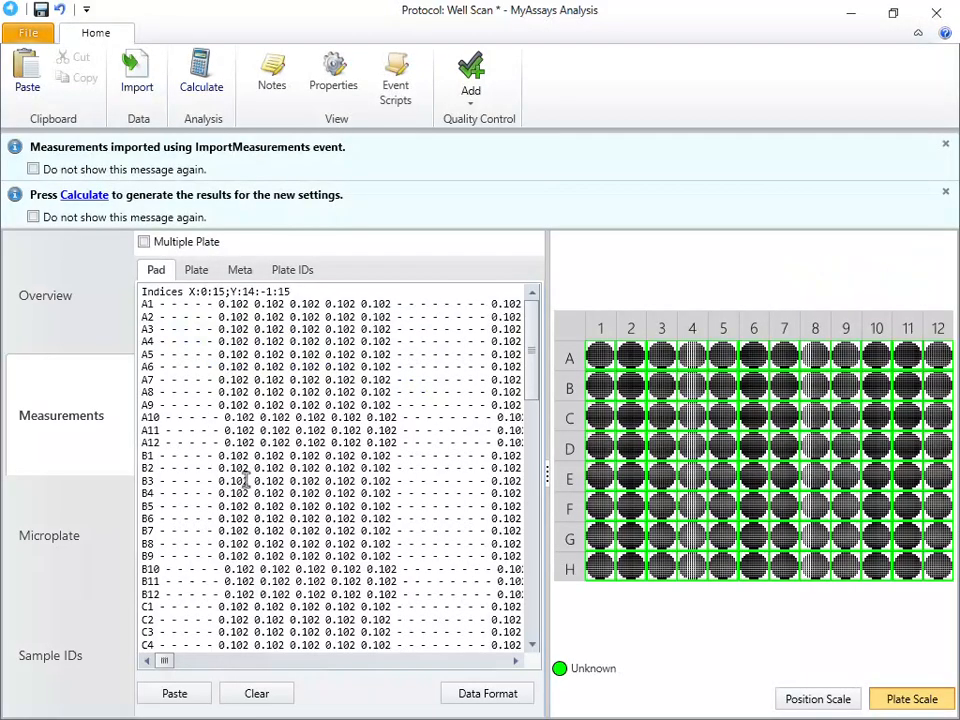
{"action": "mouse_move", "coordinate": [736, 438]}
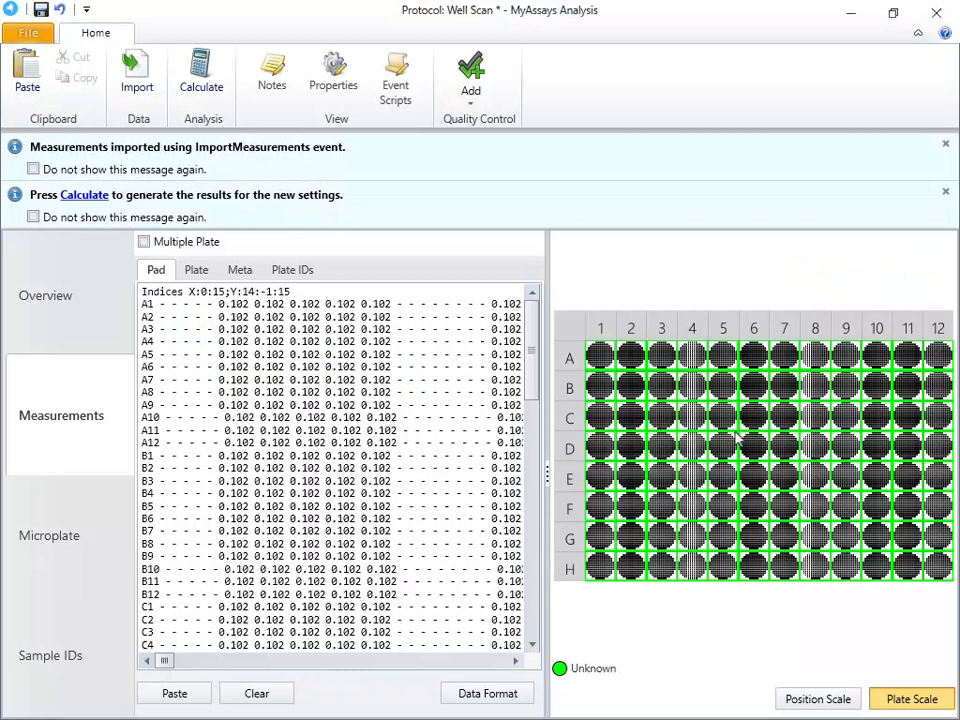
{"action": "mouse_move", "coordinate": [743, 263]}
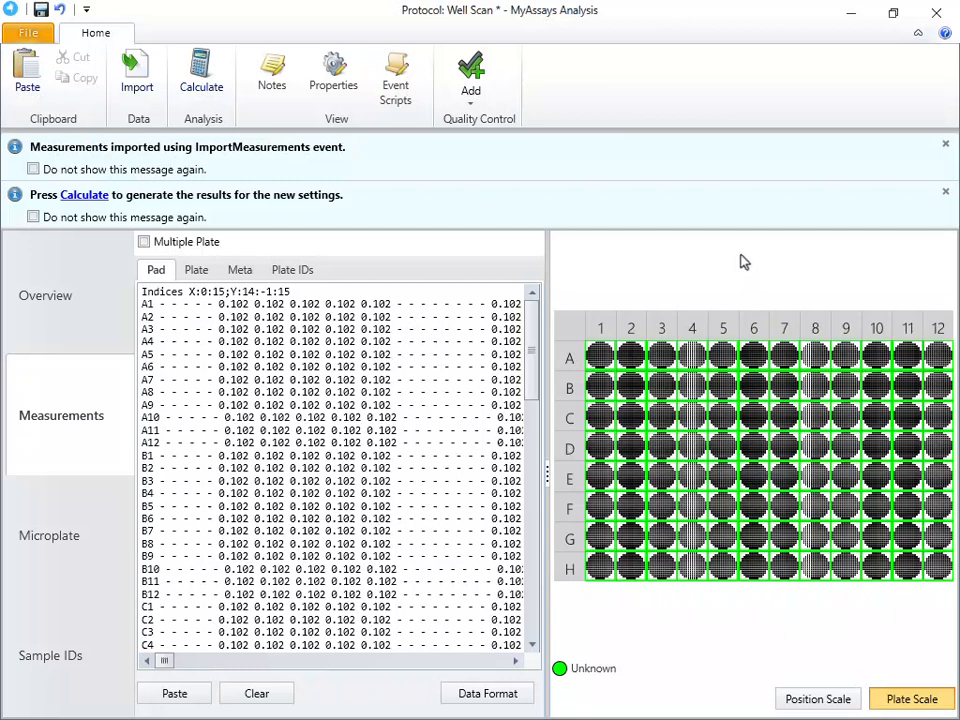
{"action": "mouse_move", "coordinate": [772, 288]}
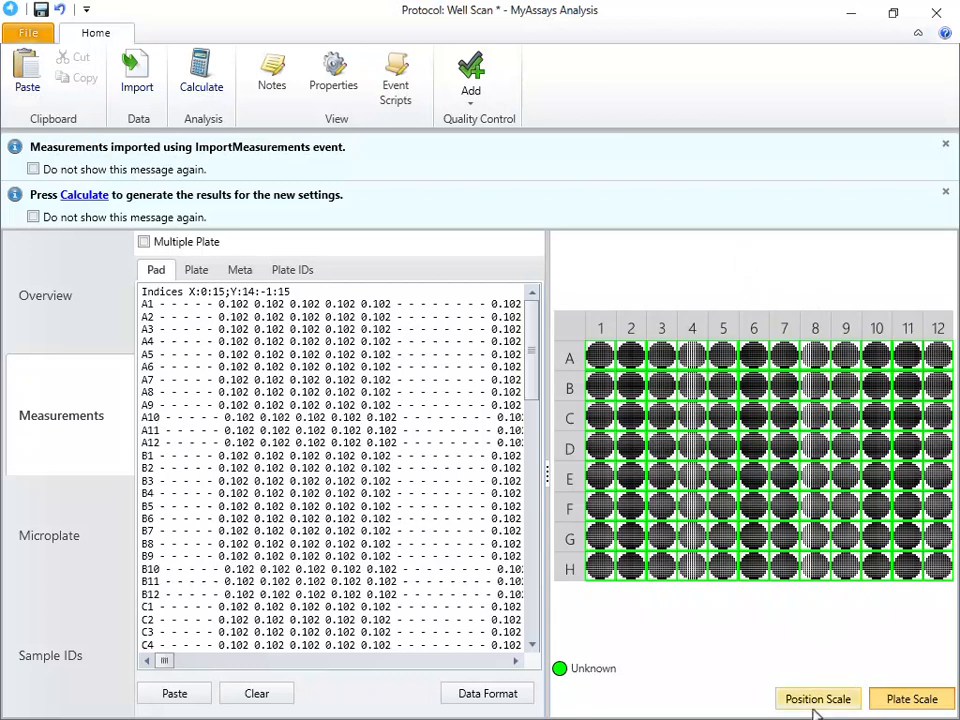
{"action": "left_click", "coordinate": [911, 698]}
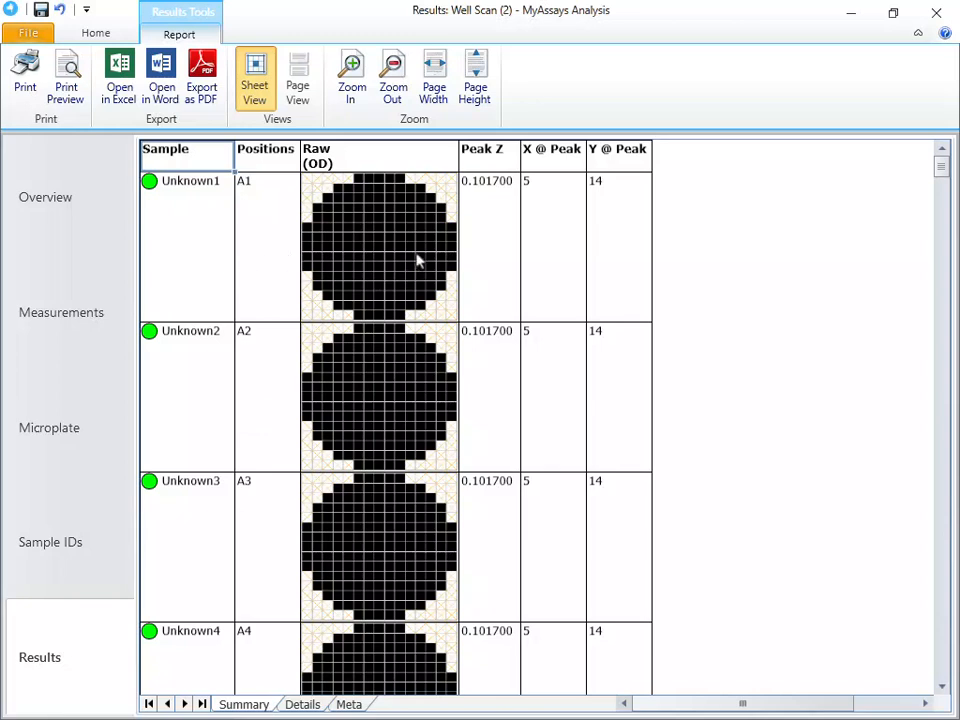
{"action": "mouse_move", "coordinate": [518, 252]}
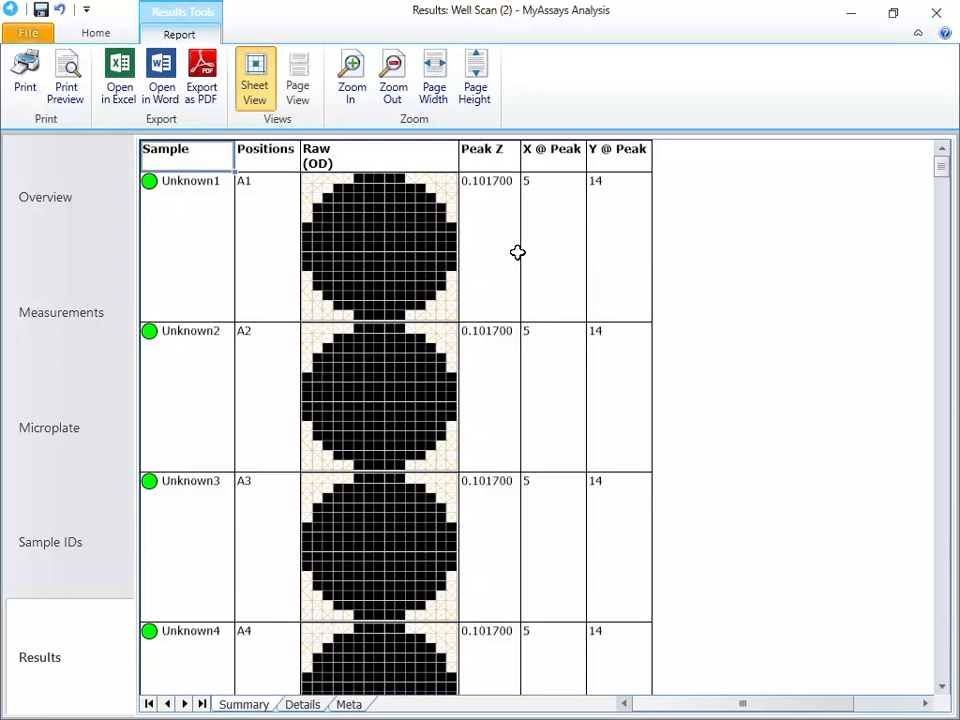
{"action": "mouse_move", "coordinate": [550, 243]}
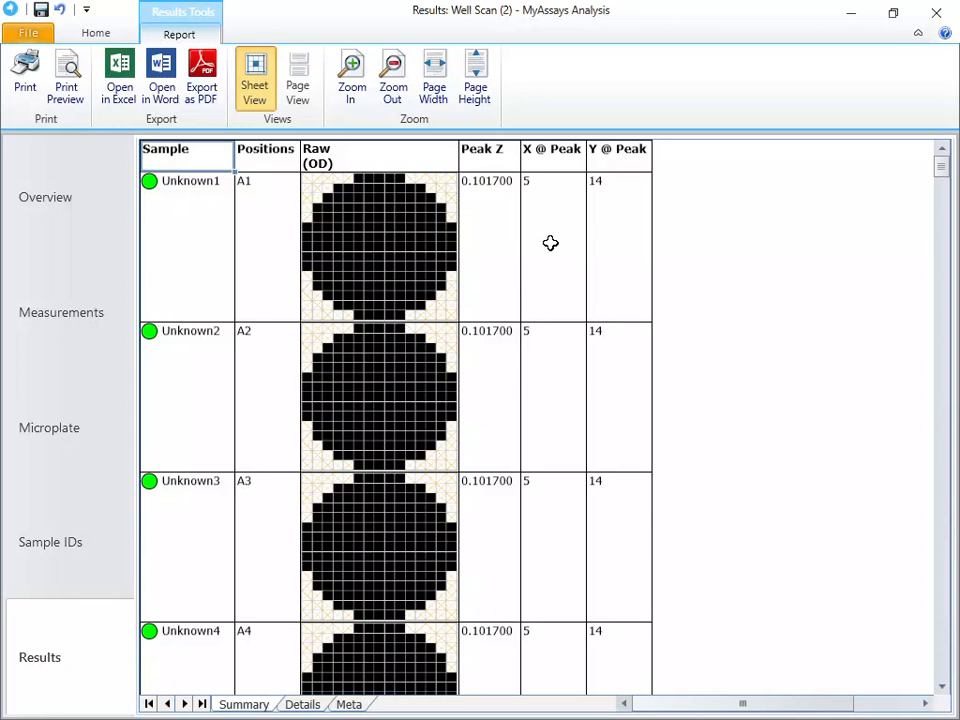
{"action": "mouse_move", "coordinate": [614, 248]}
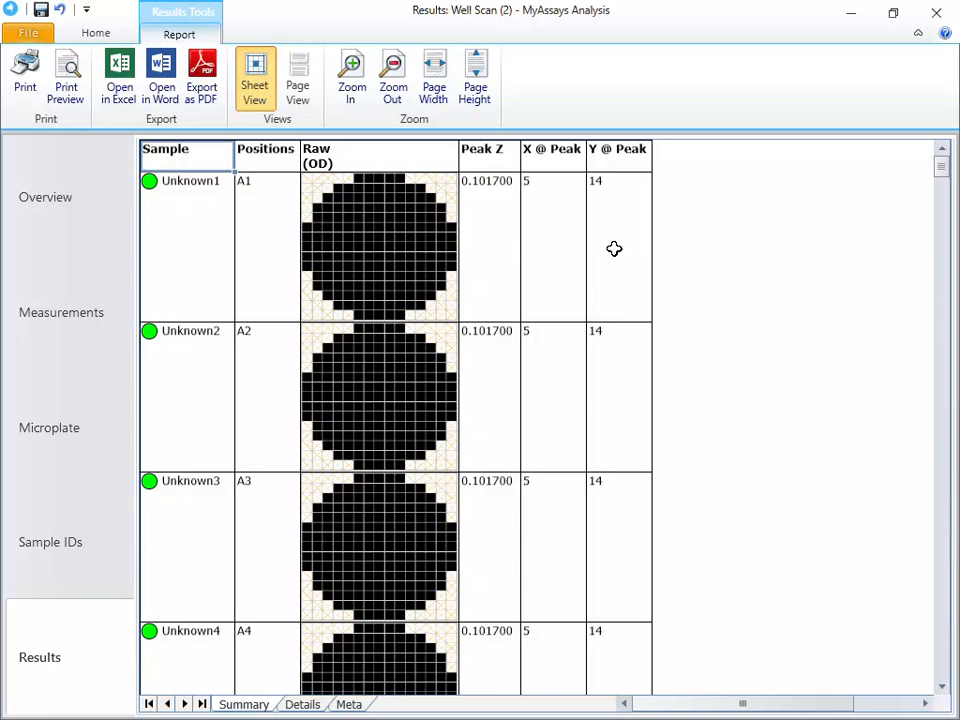
{"action": "mouse_move", "coordinate": [580, 222]}
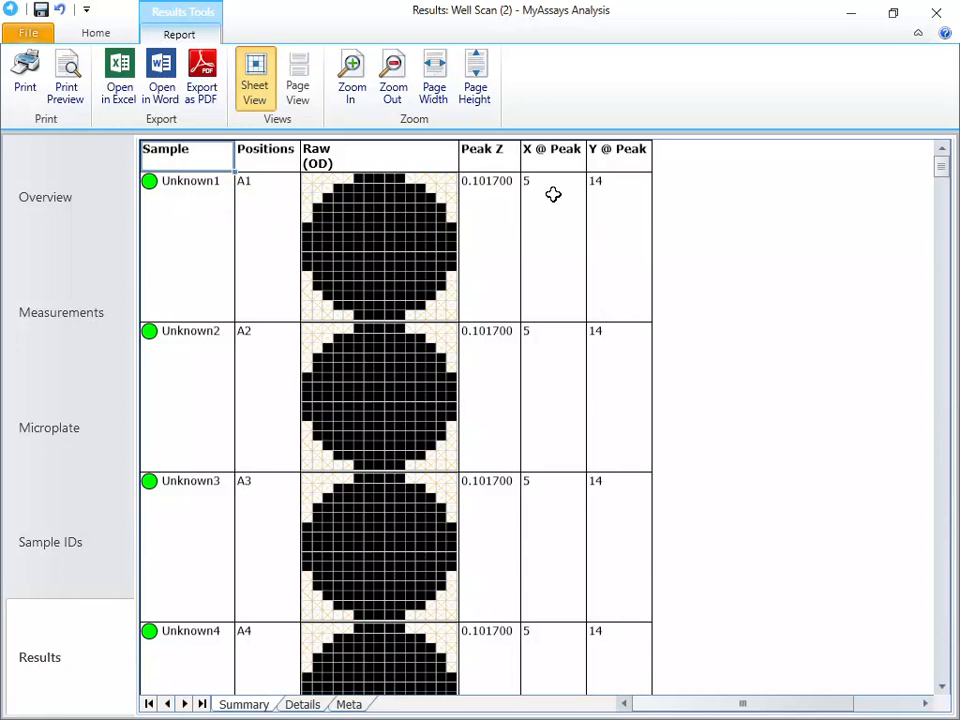
{"action": "mouse_move", "coordinate": [640, 194]}
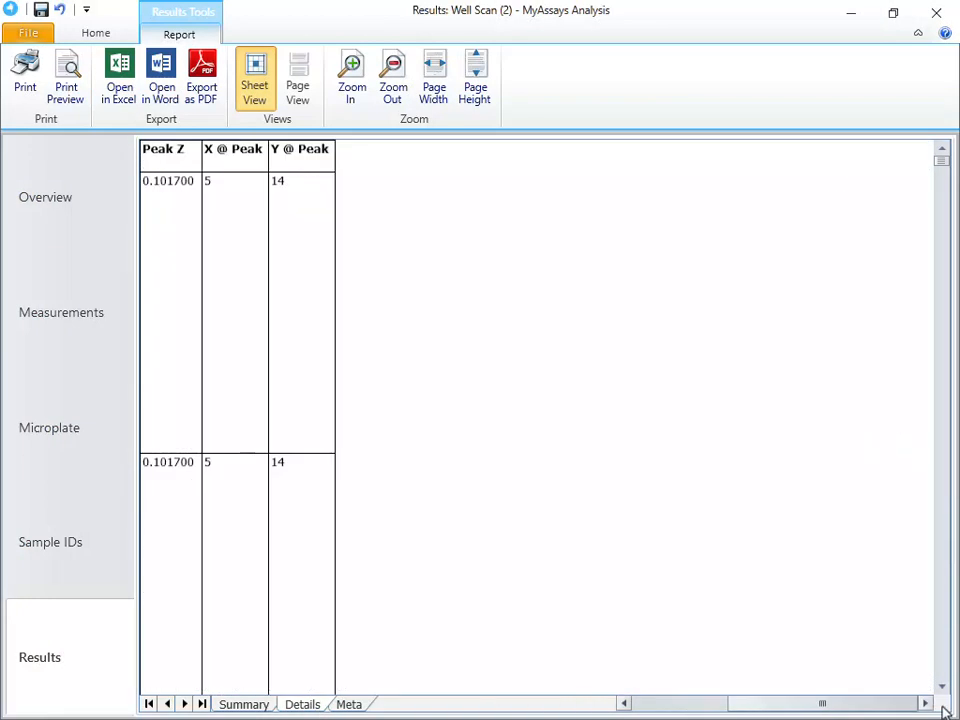
Browse the Details and Meta sheets, then return to the Home ribbon.
{"action": "left_click", "coordinate": [348, 704]}
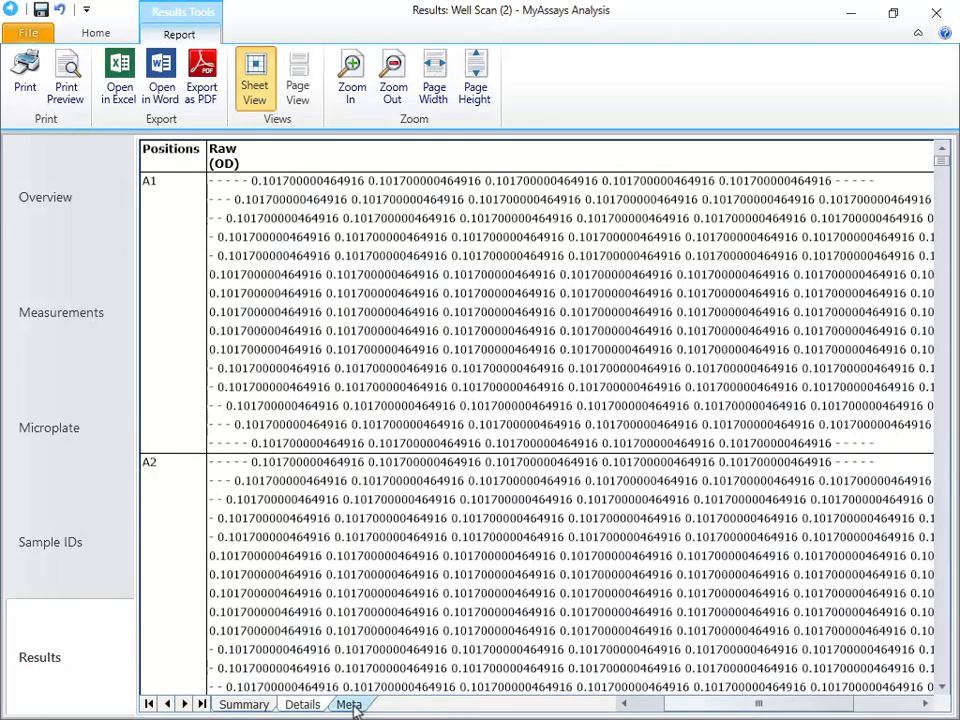
{"action": "left_click", "coordinate": [348, 704]}
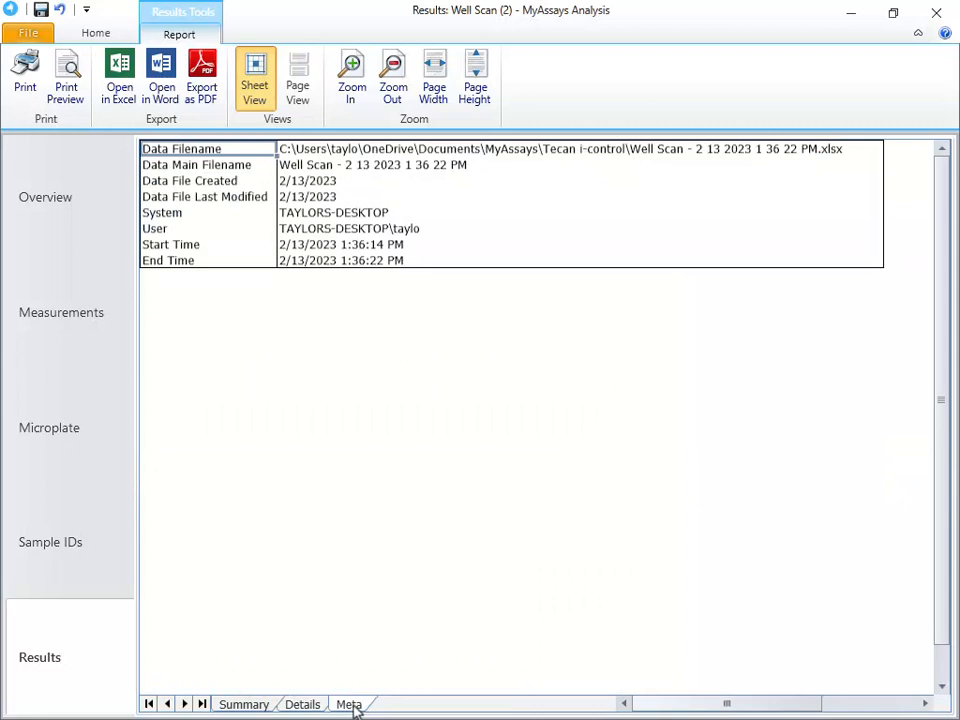
{"action": "left_click", "coordinate": [95, 33]}
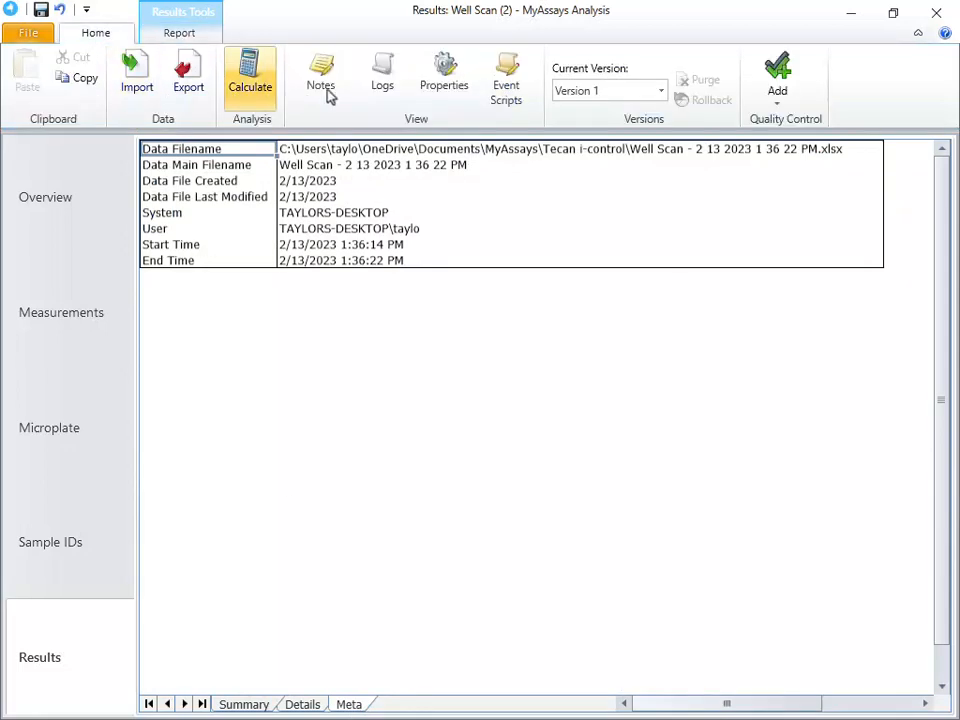
Open assay Properties and inspect the X @ Peak and Y @ Peak transforms.
{"action": "left_click", "coordinate": [444, 75]}
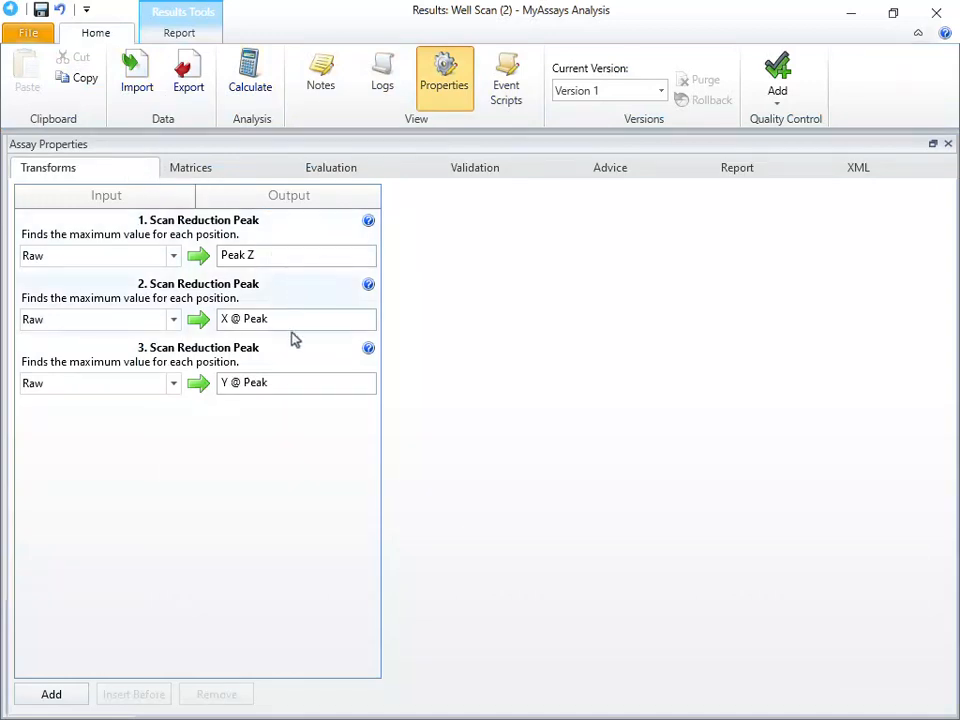
{"action": "left_click", "coordinate": [198, 226]}
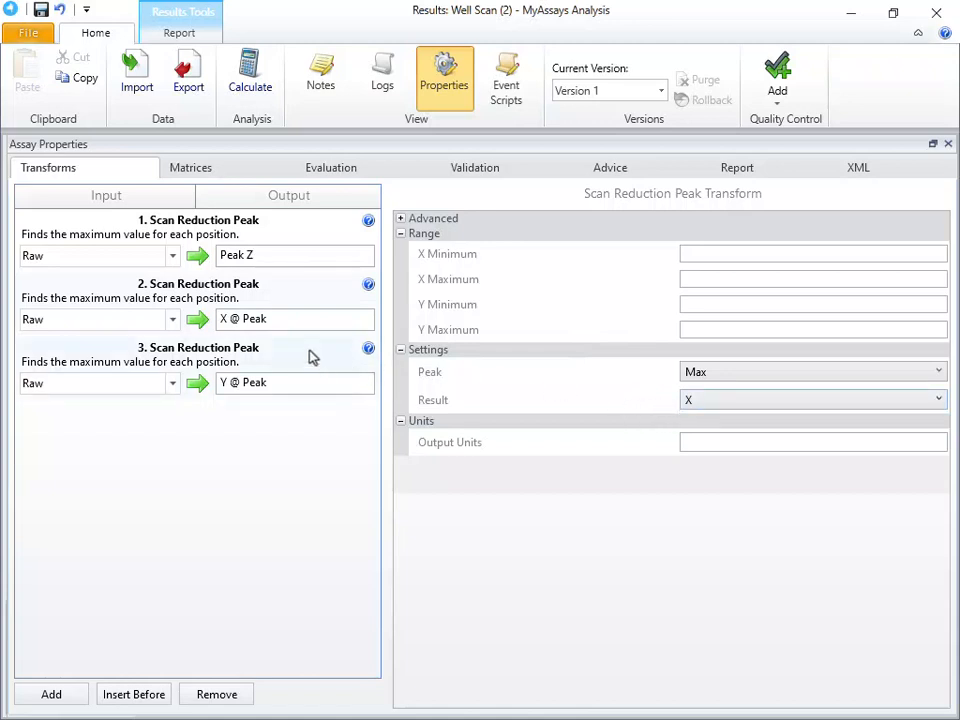
{"action": "left_click", "coordinate": [810, 399]}
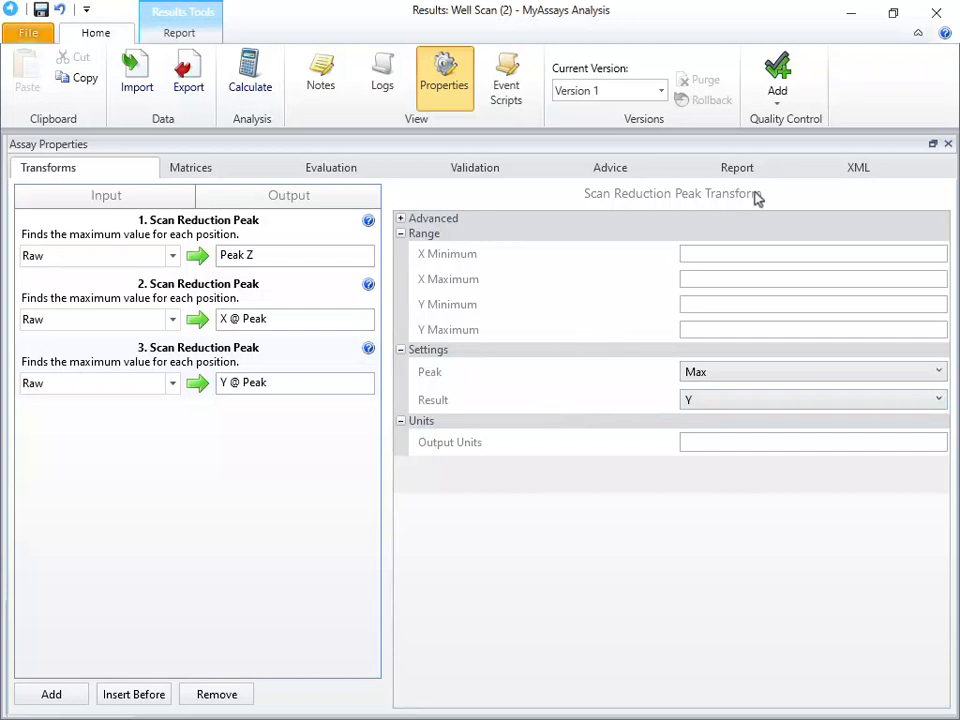
Set SampleTable1 thumb plots to 140 px and keep Plot as minimum Z scaling.
{"action": "left_click", "coordinate": [737, 167]}
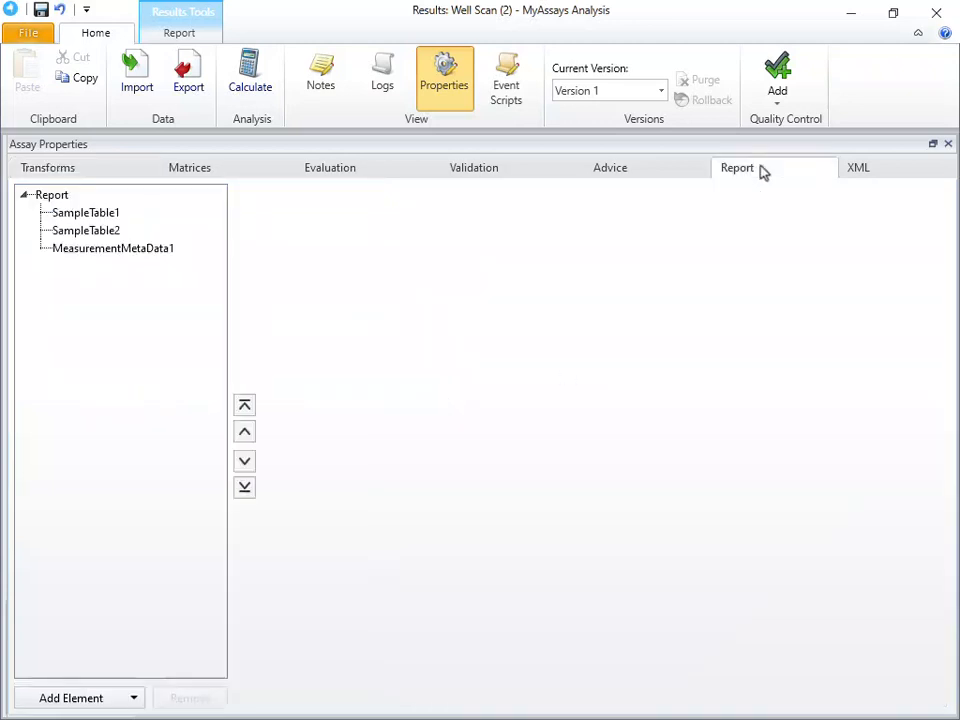
{"action": "mouse_move", "coordinate": [762, 170]}
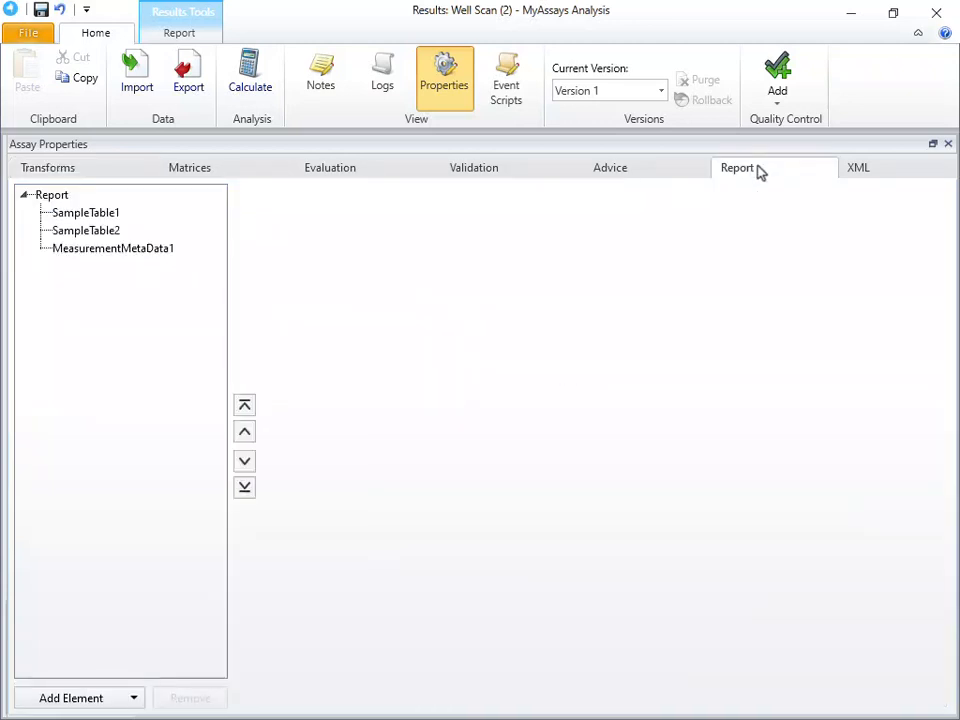
{"action": "left_click", "coordinate": [85, 212]}
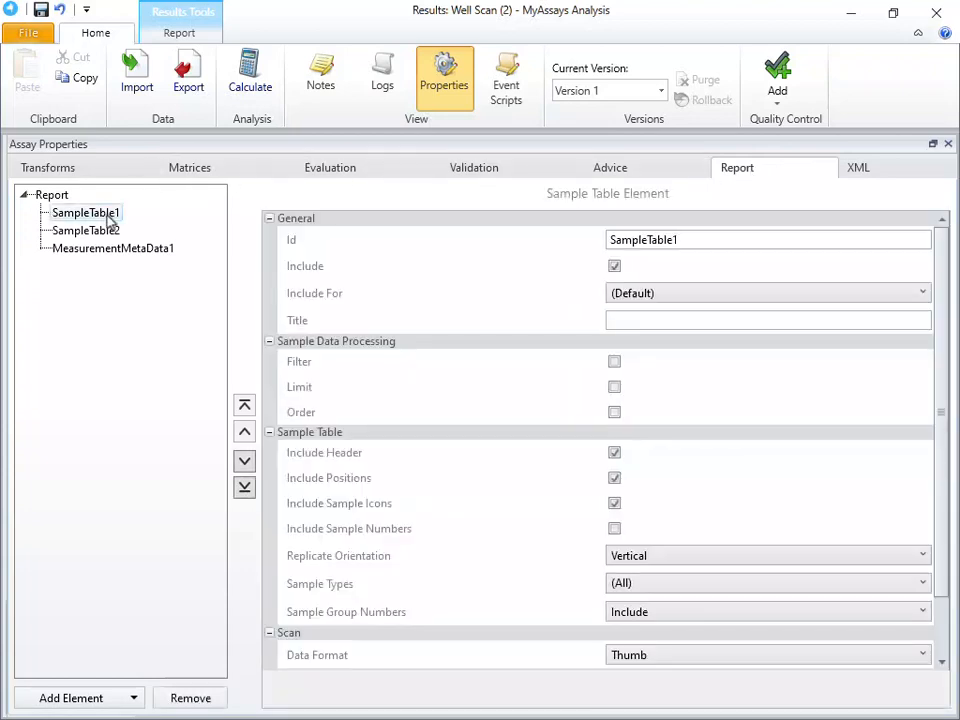
{"action": "scroll", "scroll_direction": "down", "scroll_amount": 3}
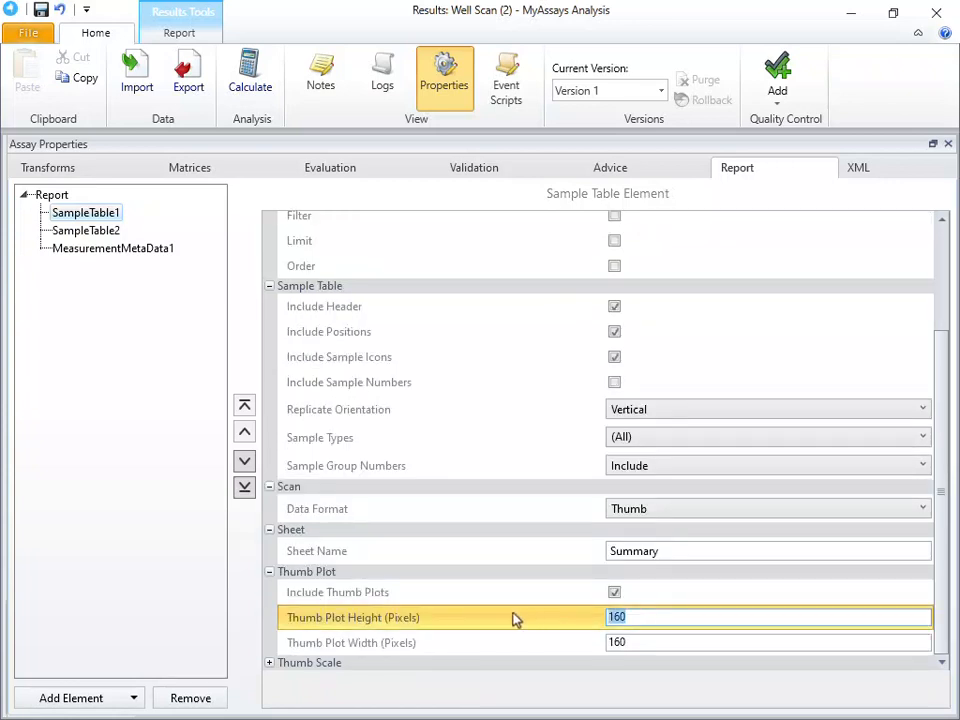
{"action": "type", "text": "140"}
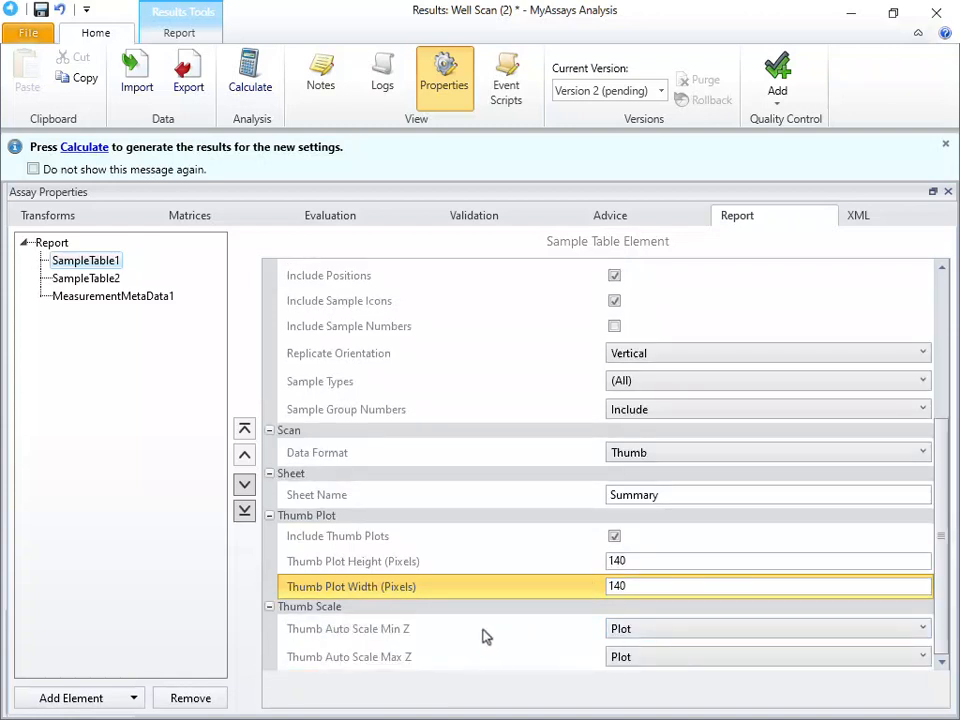
{"action": "left_click", "coordinate": [766, 628]}
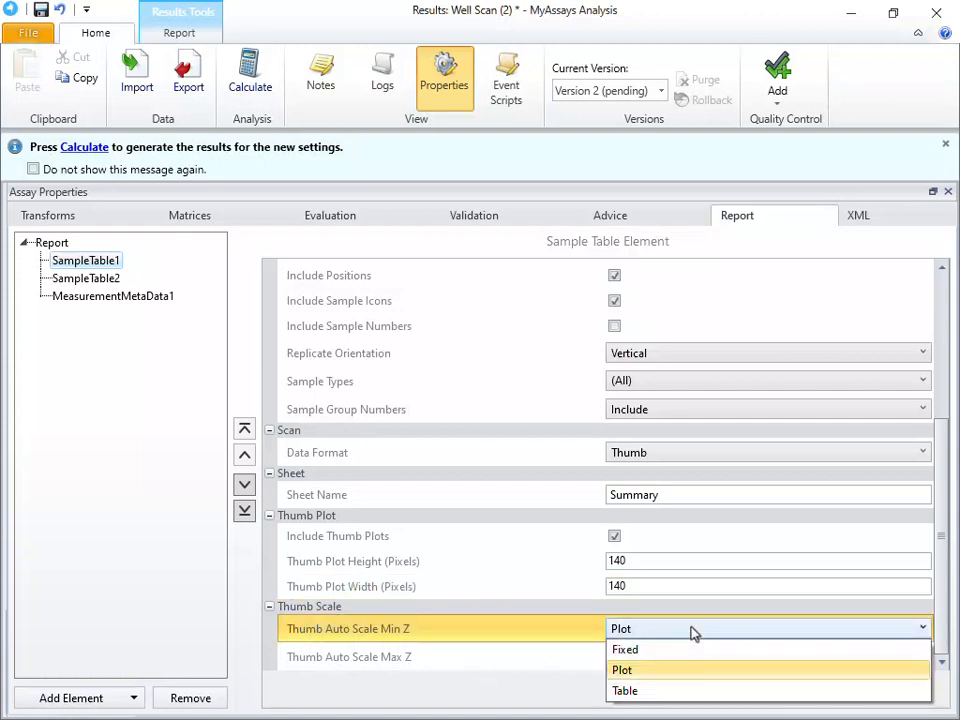
{"action": "mouse_move", "coordinate": [688, 680]}
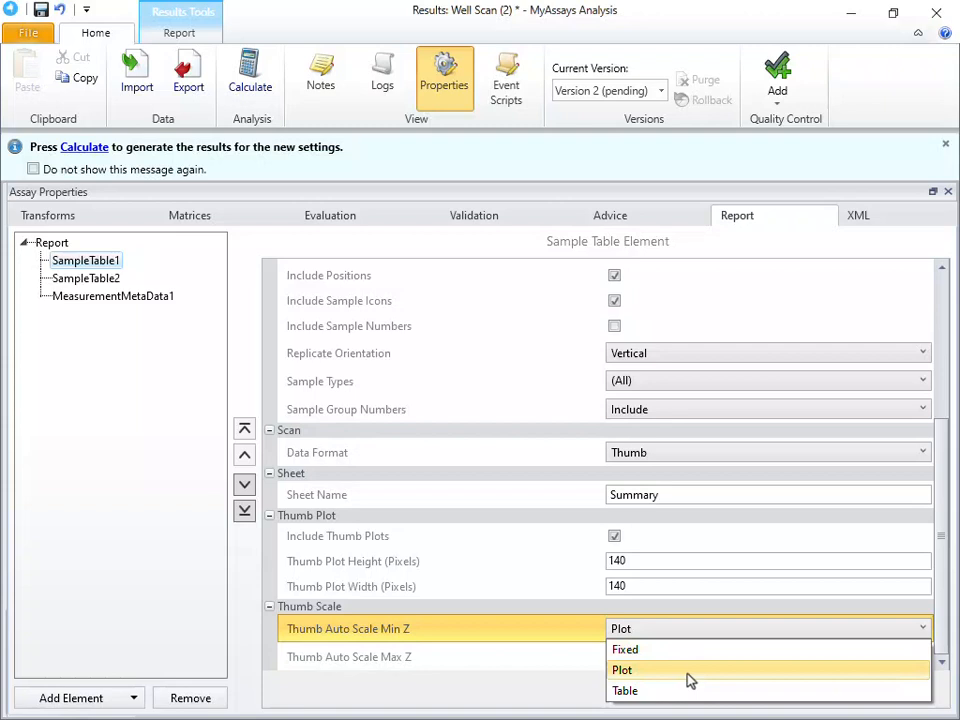
{"action": "mouse_move", "coordinate": [688, 690]}
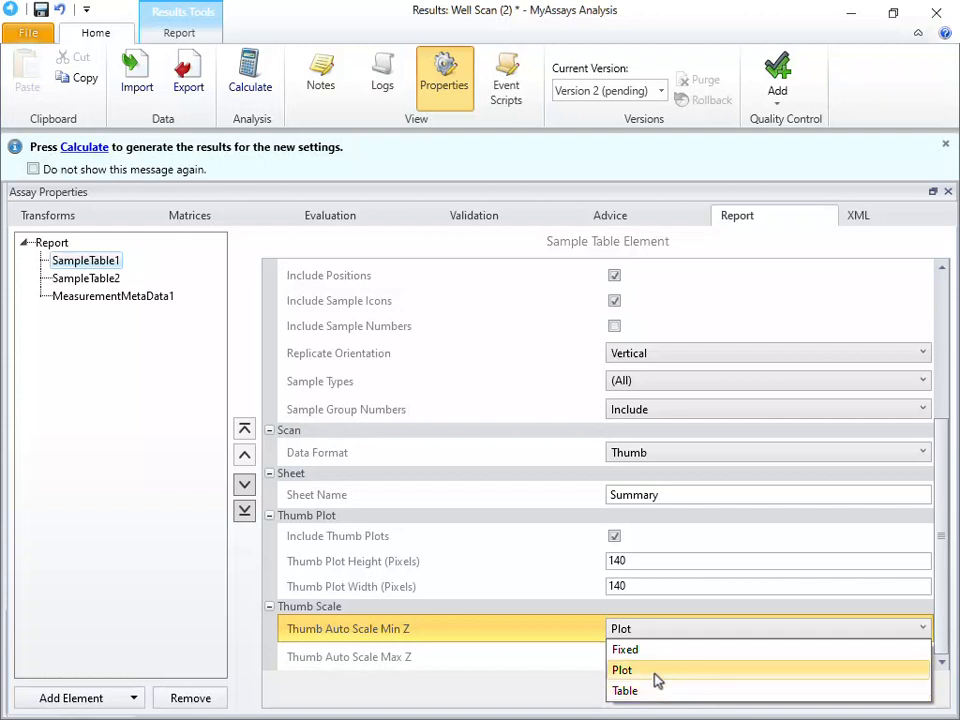
{"action": "left_click", "coordinate": [622, 669]}
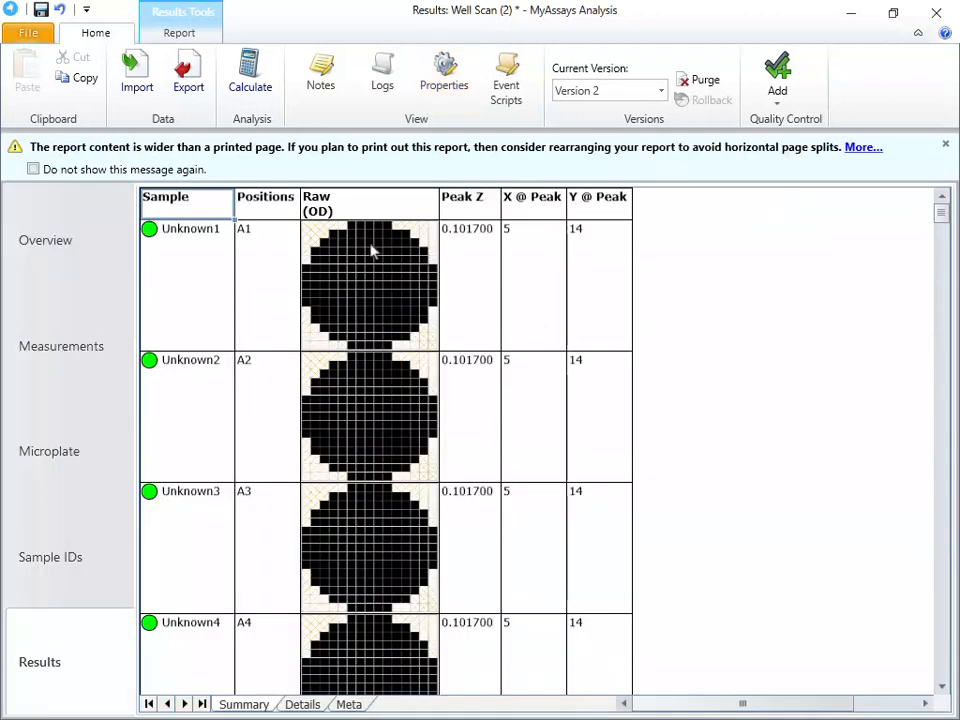
{"action": "mouse_move", "coordinate": [445, 345]}
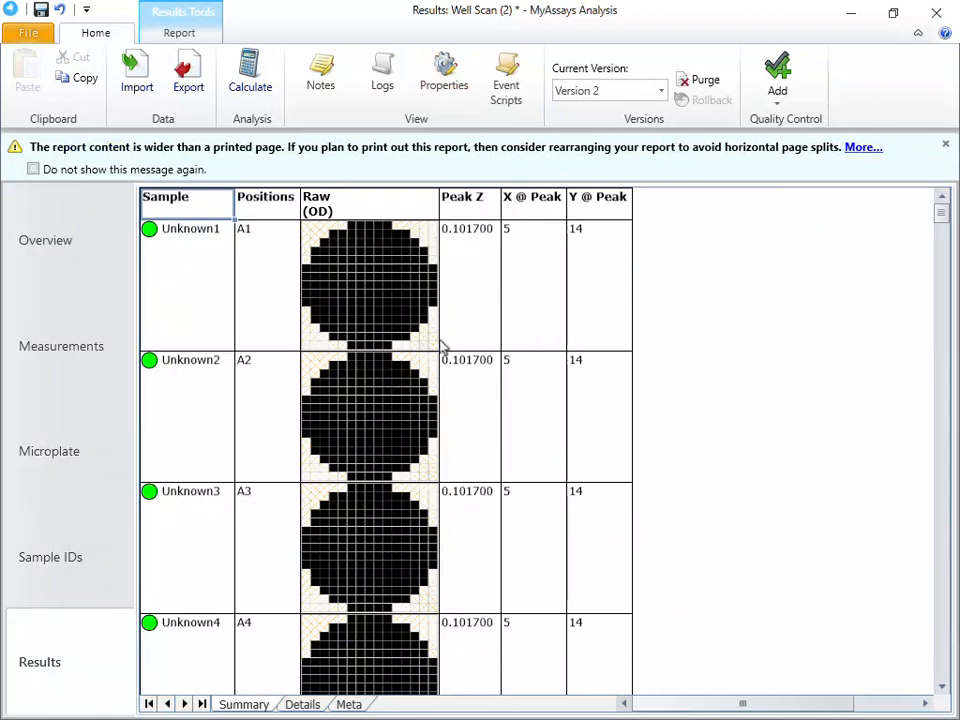